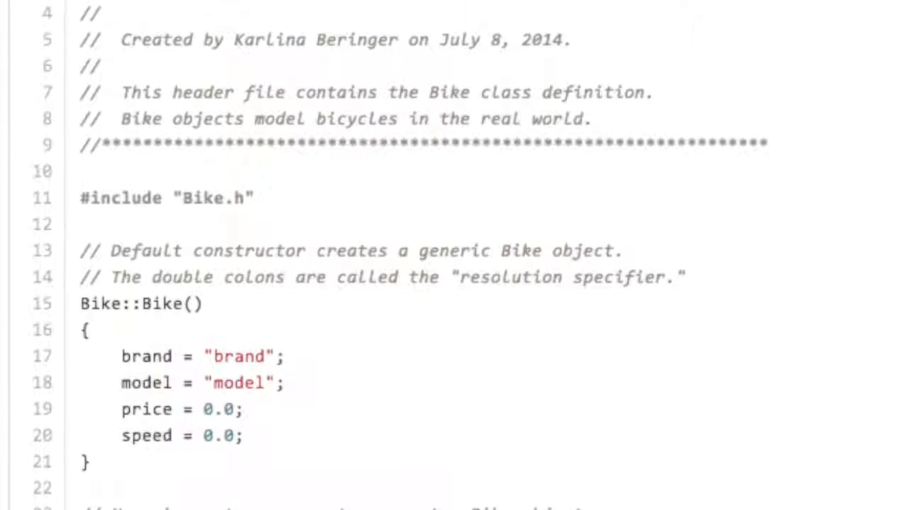
scroll("down", 3)
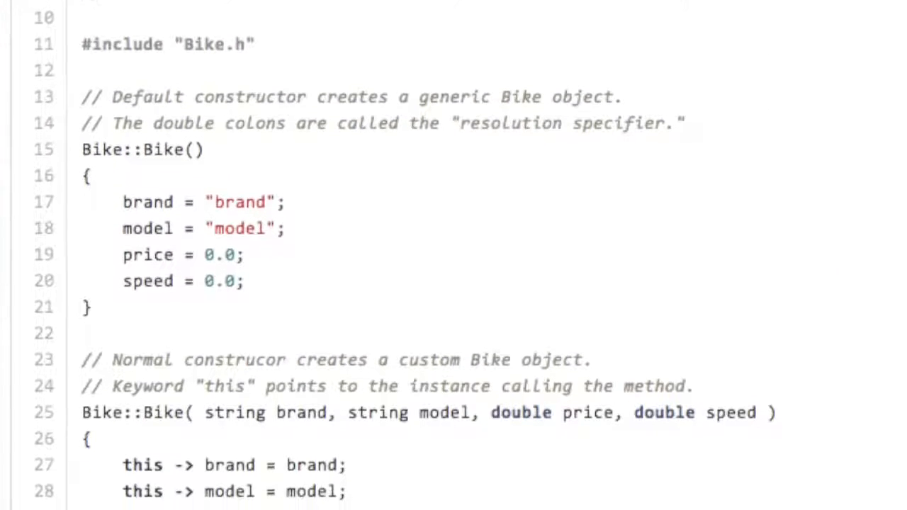
scroll("down", 3)
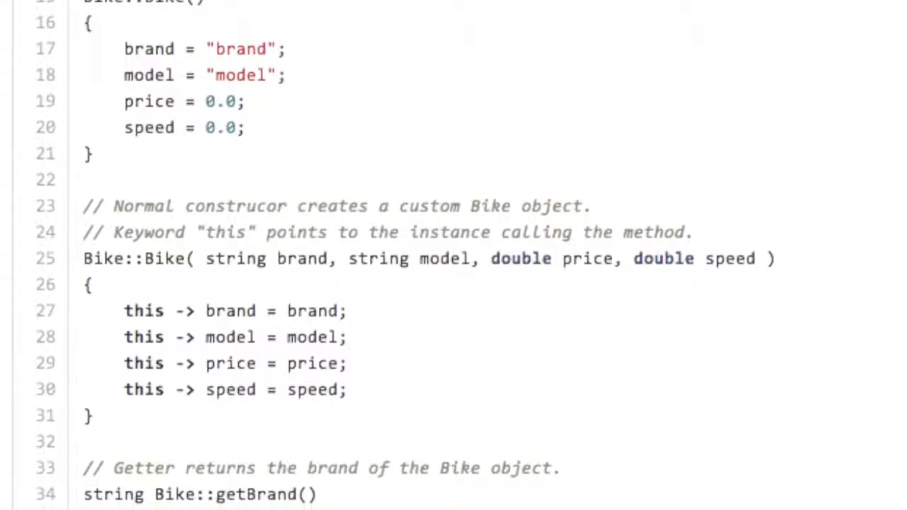